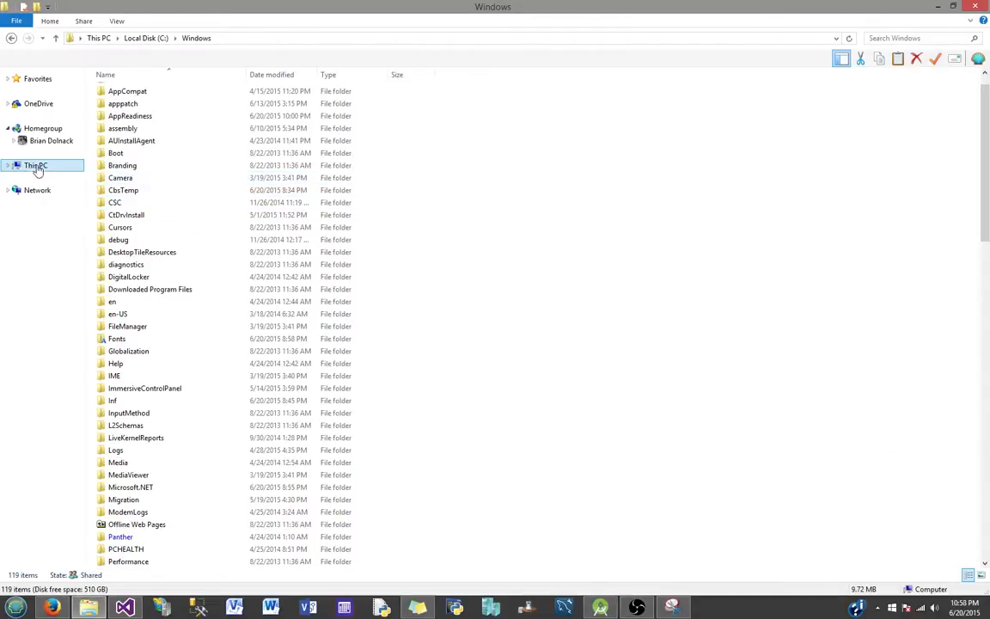
Step: Navigate from This PC into Local Disk (C:) and the Windows folder
{"action": "left_click", "coordinate": [36, 165]}
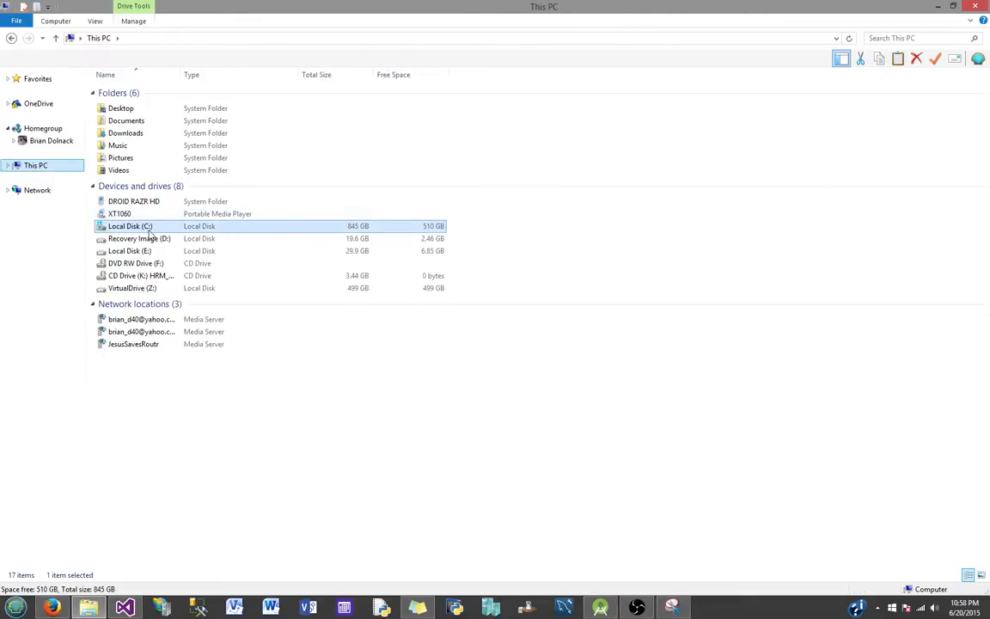
{"action": "double_click", "coordinate": [131, 225]}
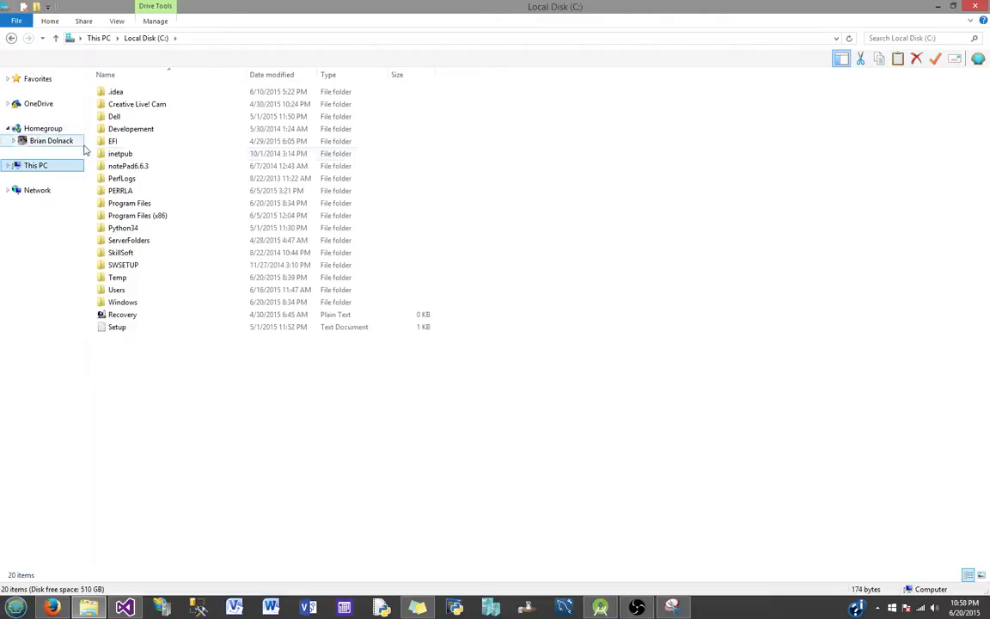
{"action": "left_click", "coordinate": [129, 240]}
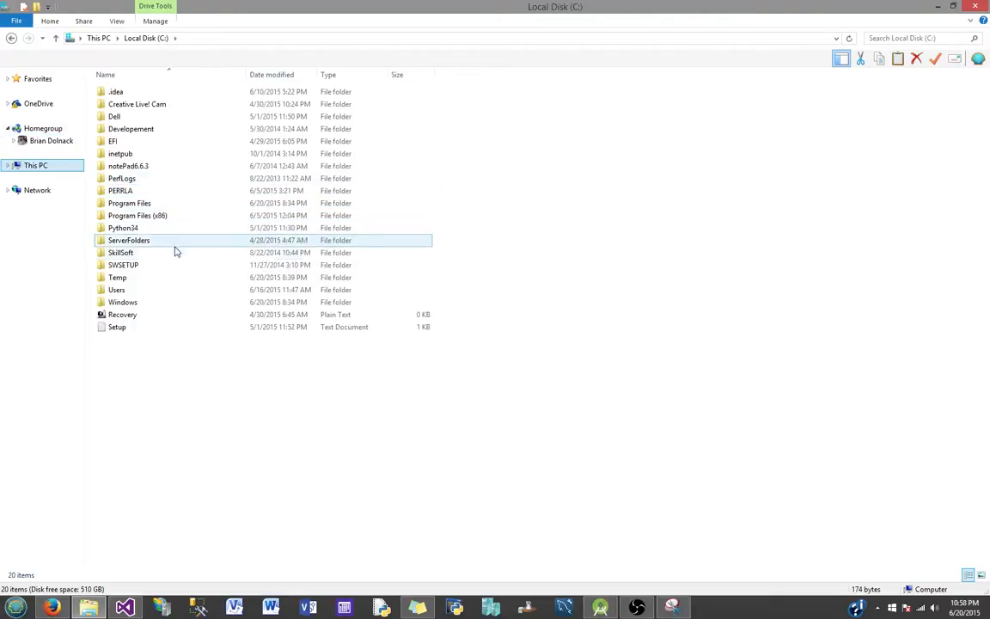
{"action": "left_click", "coordinate": [122, 302]}
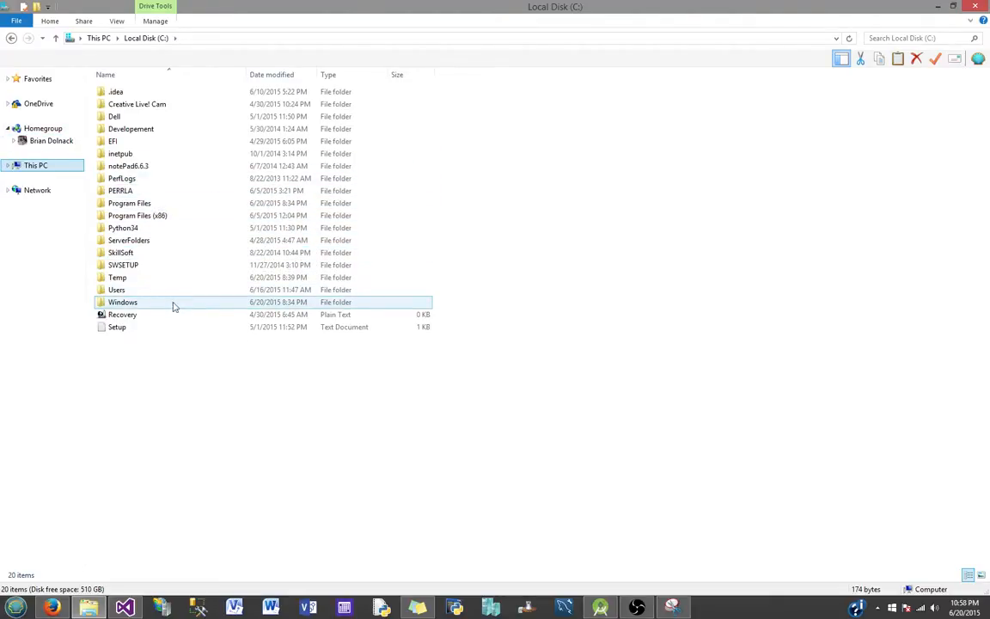
{"action": "double_click", "coordinate": [122, 302]}
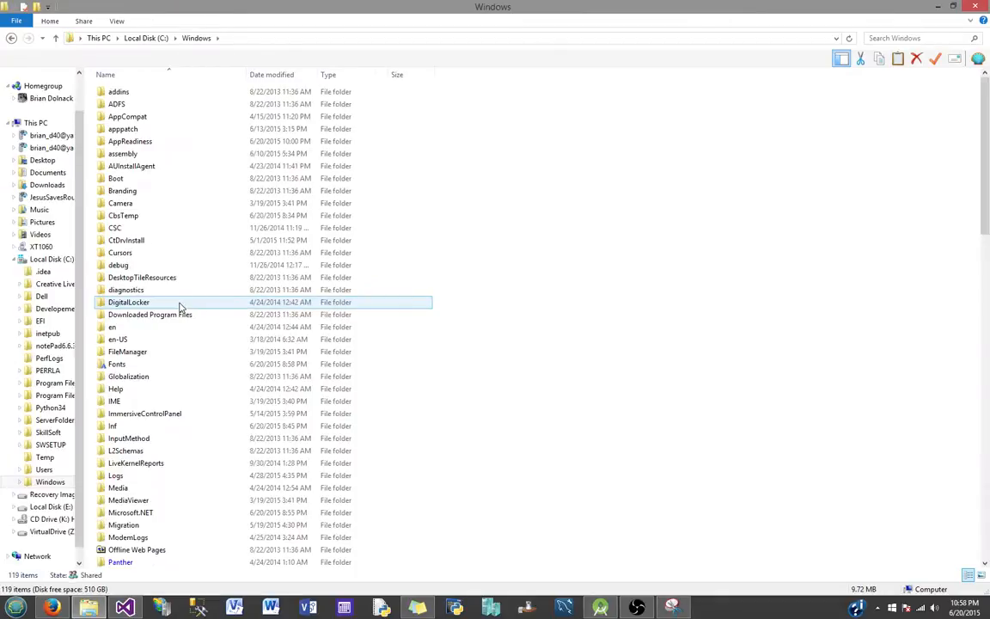
Step: Return to This PC and navigate into C:\Windows again, scrolling the folder list
{"action": "left_click", "coordinate": [34, 122]}
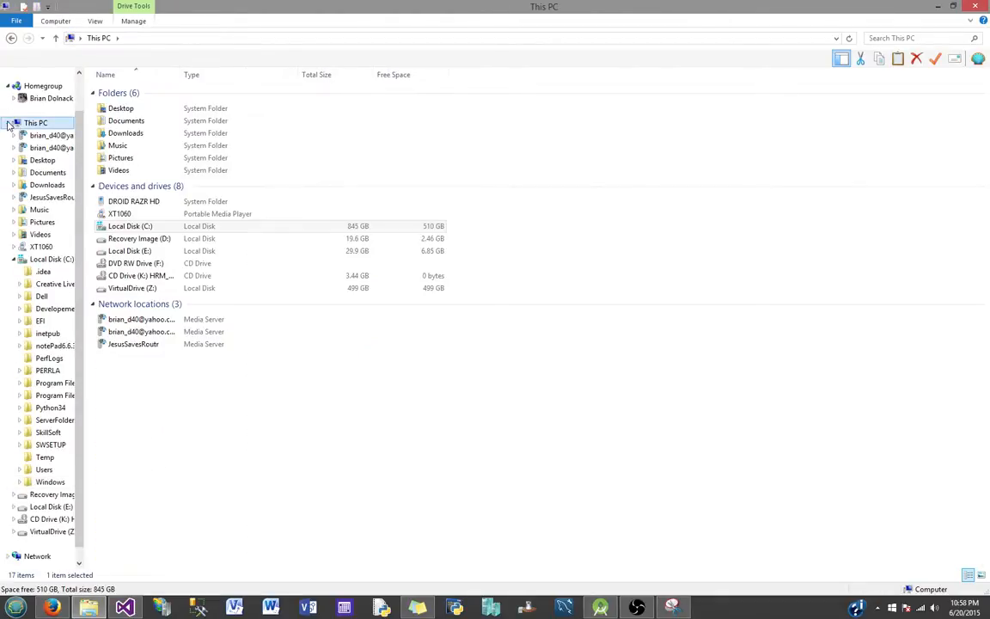
{"action": "left_click", "coordinate": [120, 213]}
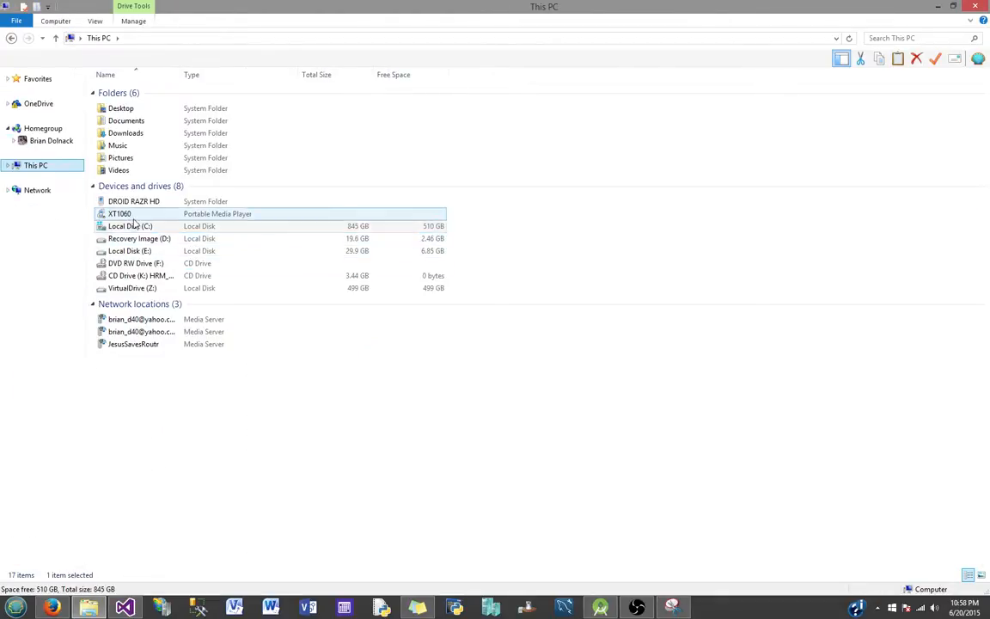
{"action": "double_click", "coordinate": [131, 225]}
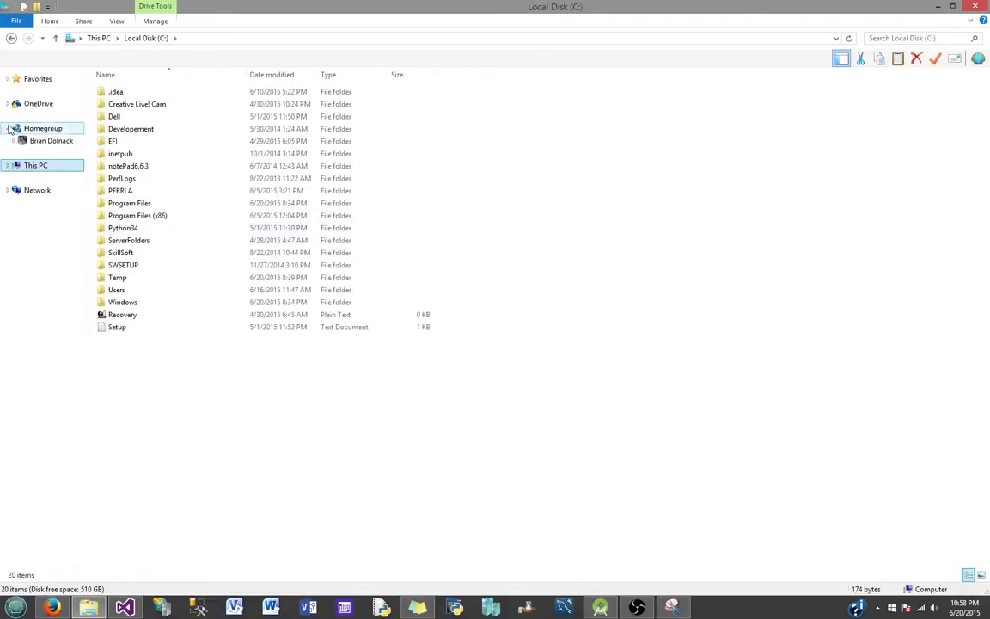
{"action": "left_click", "coordinate": [122, 302]}
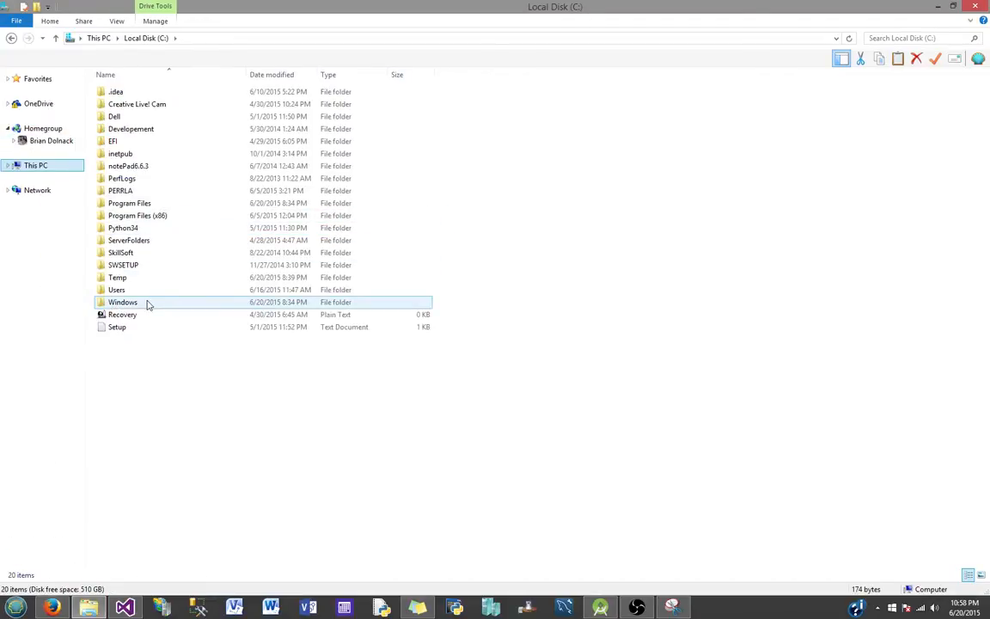
{"action": "double_click", "coordinate": [122, 303]}
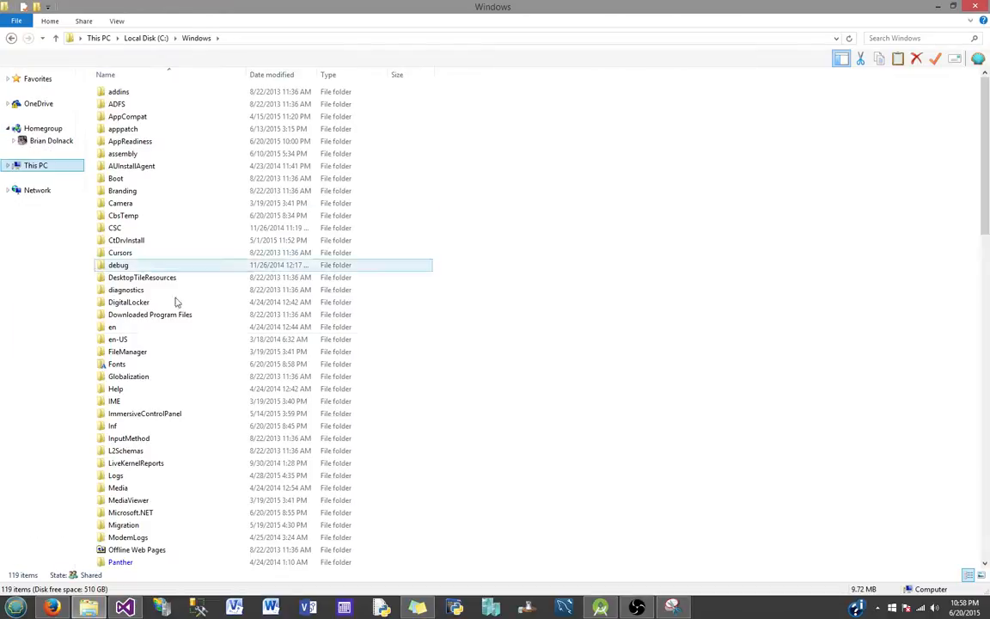
{"action": "left_click", "coordinate": [113, 400]}
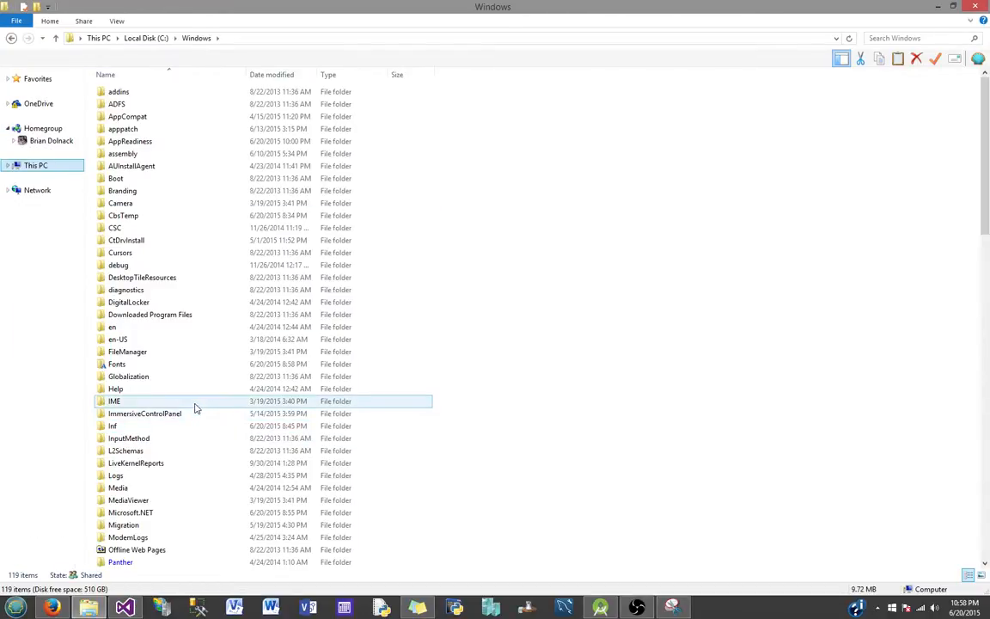
{"action": "left_click", "coordinate": [114, 402]}
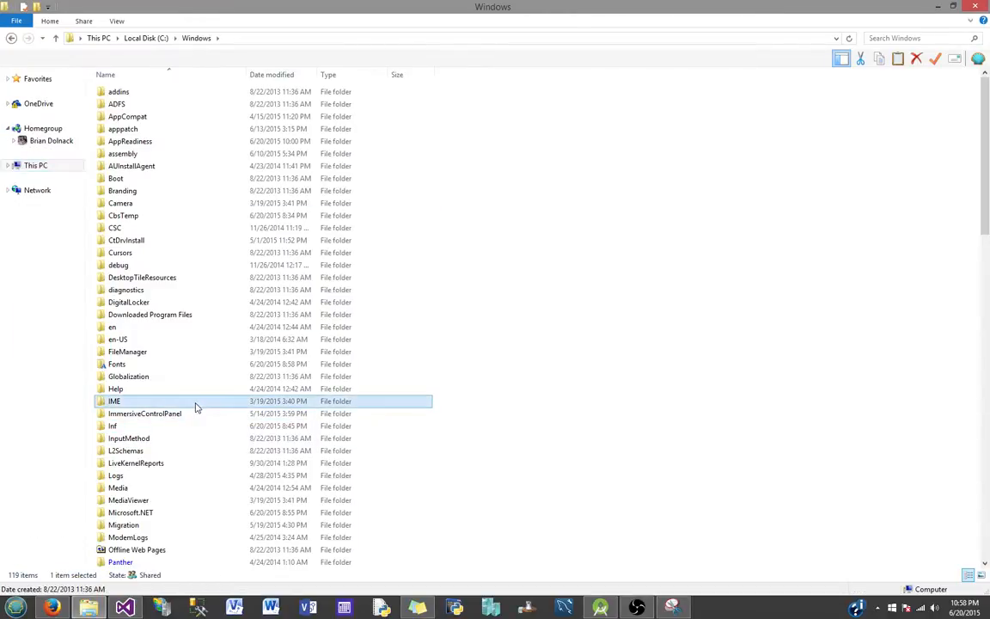
{"action": "scroll", "scroll_direction": "down", "scroll_amount": 3}
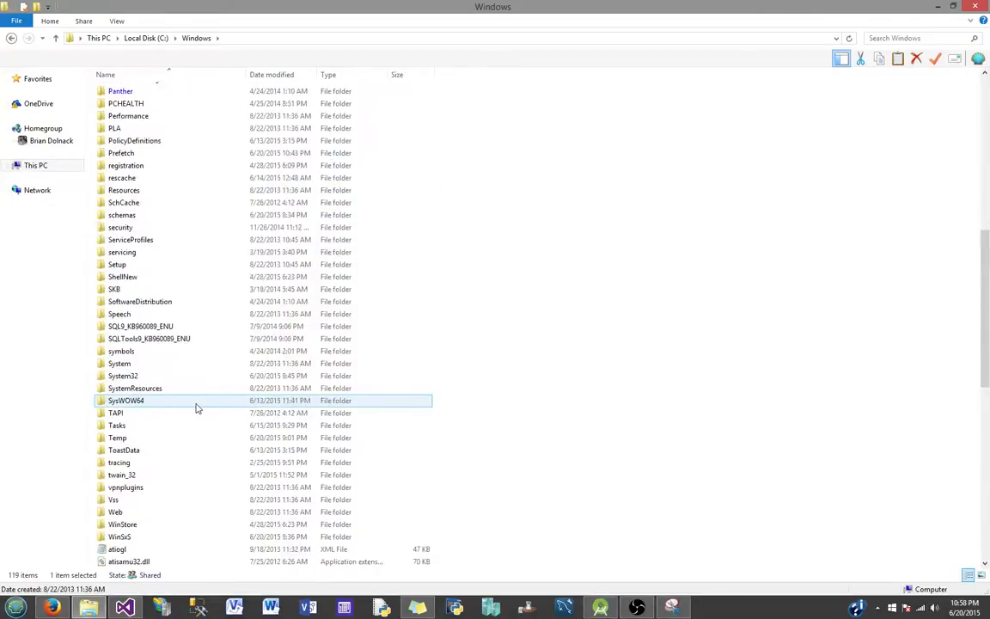
Step: Open the System32 folder and scroll its file list down to Beats64
{"action": "left_click", "coordinate": [124, 375]}
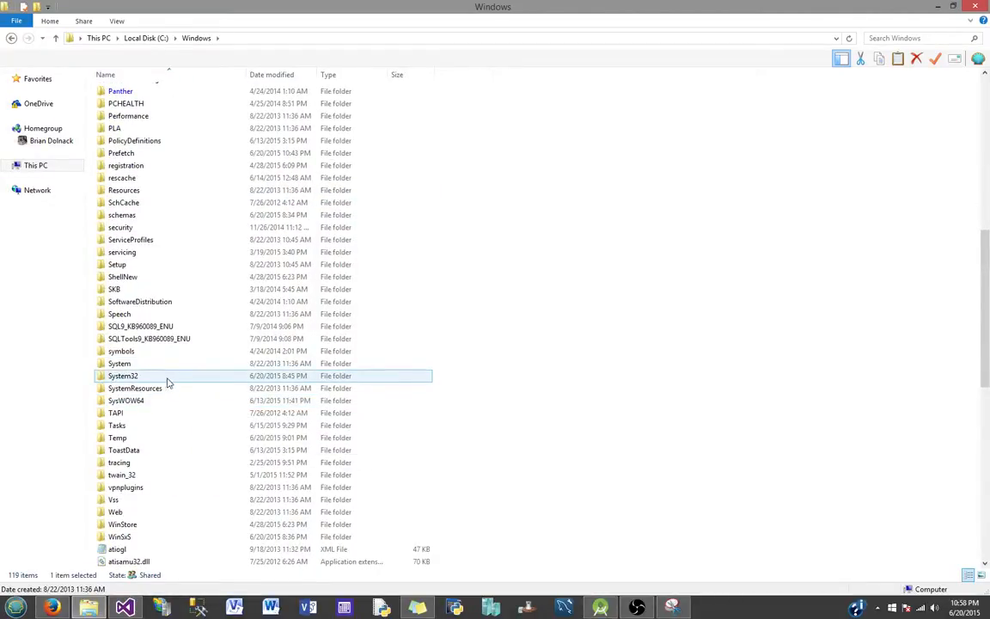
{"action": "mouse_move", "coordinate": [189, 380]}
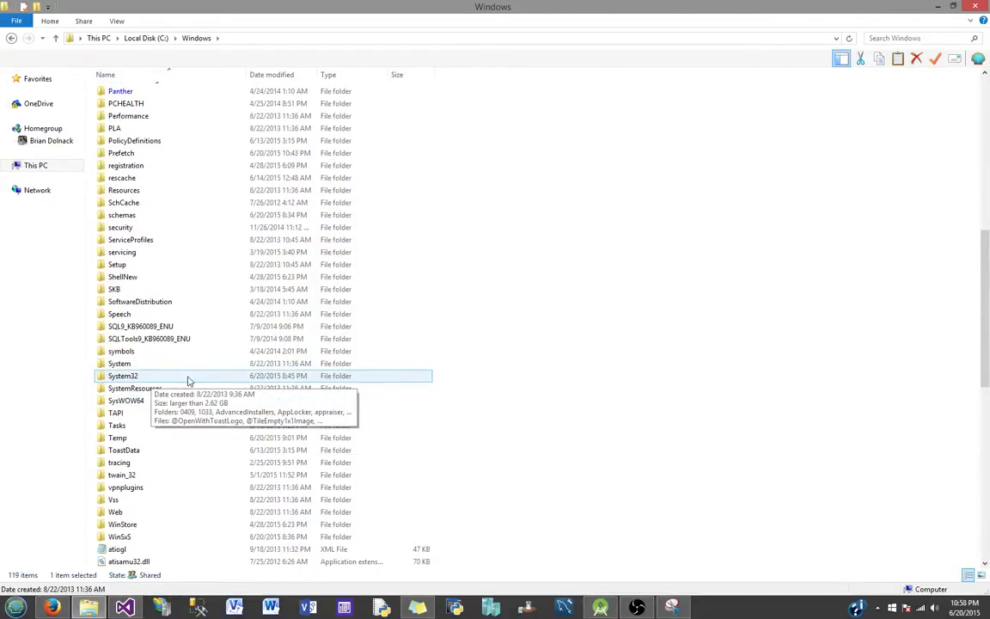
{"action": "double_click", "coordinate": [124, 374]}
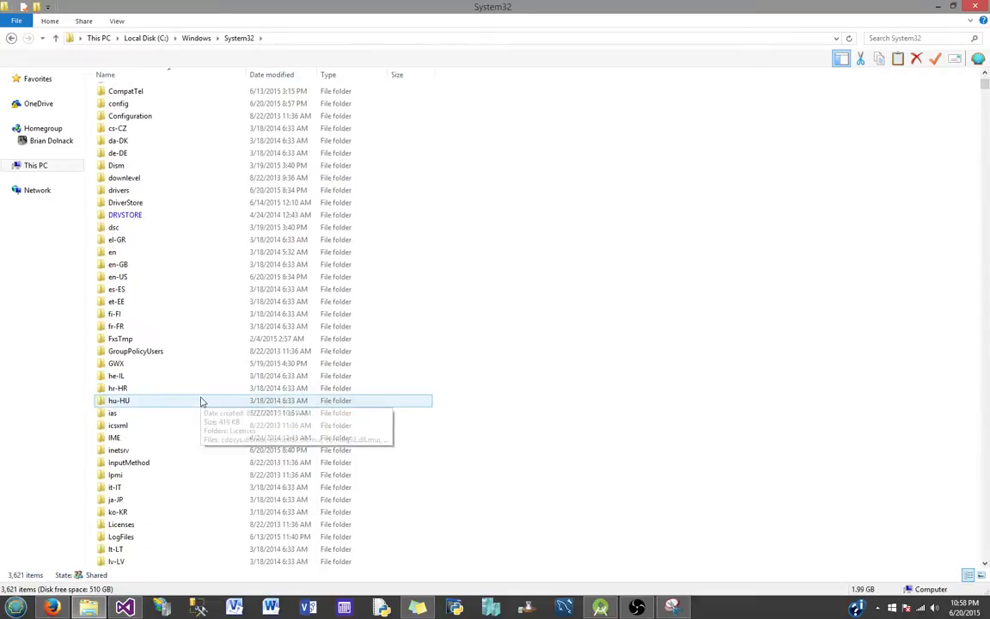
{"action": "scroll", "scroll_direction": "down", "scroll_amount": 3}
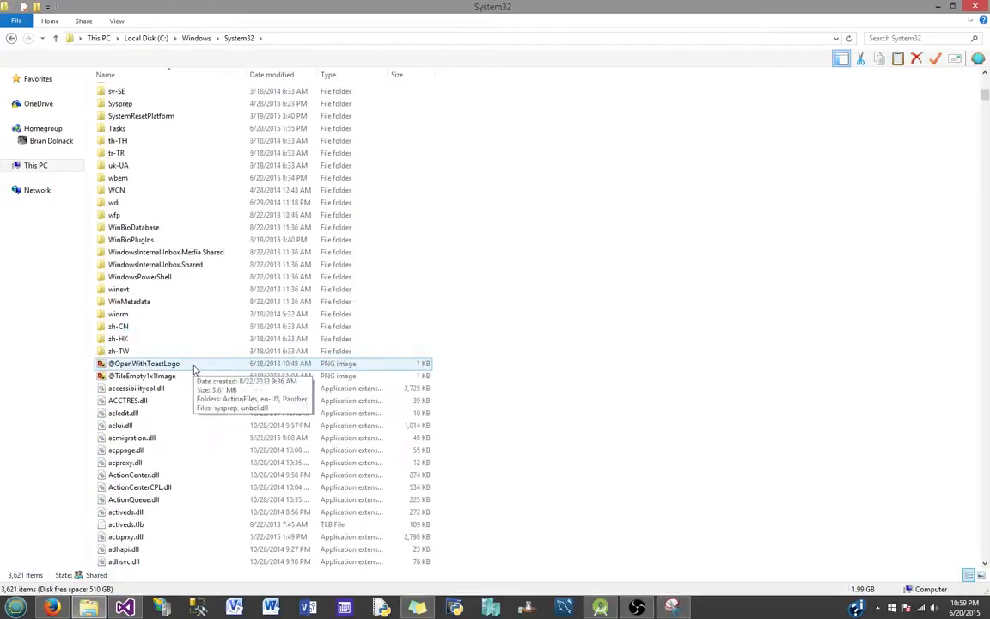
{"action": "scroll", "scroll_direction": "down", "scroll_amount": 3}
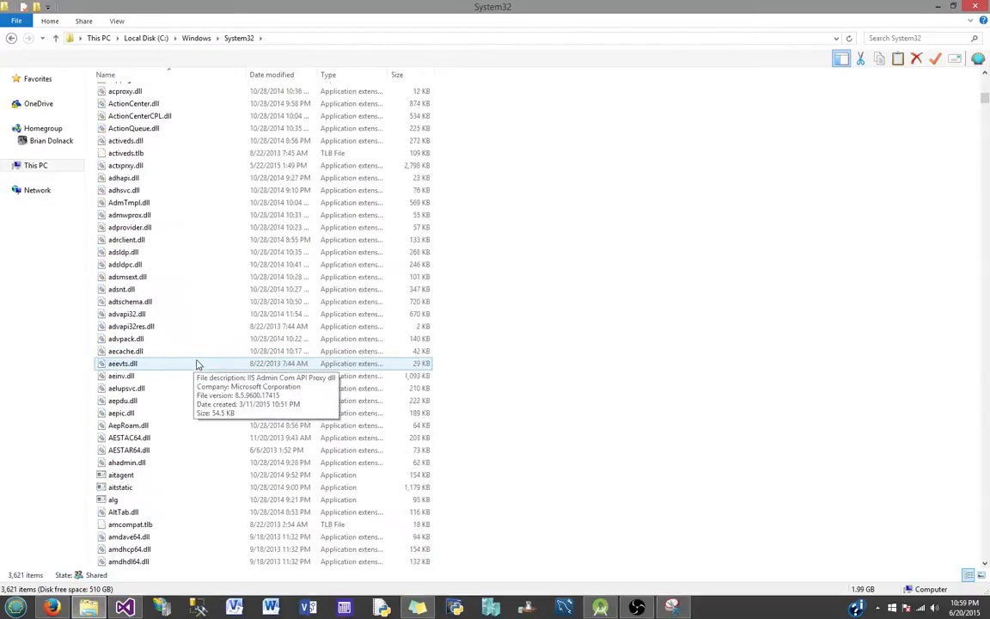
{"action": "scroll", "scroll_direction": "down", "scroll_amount": 3}
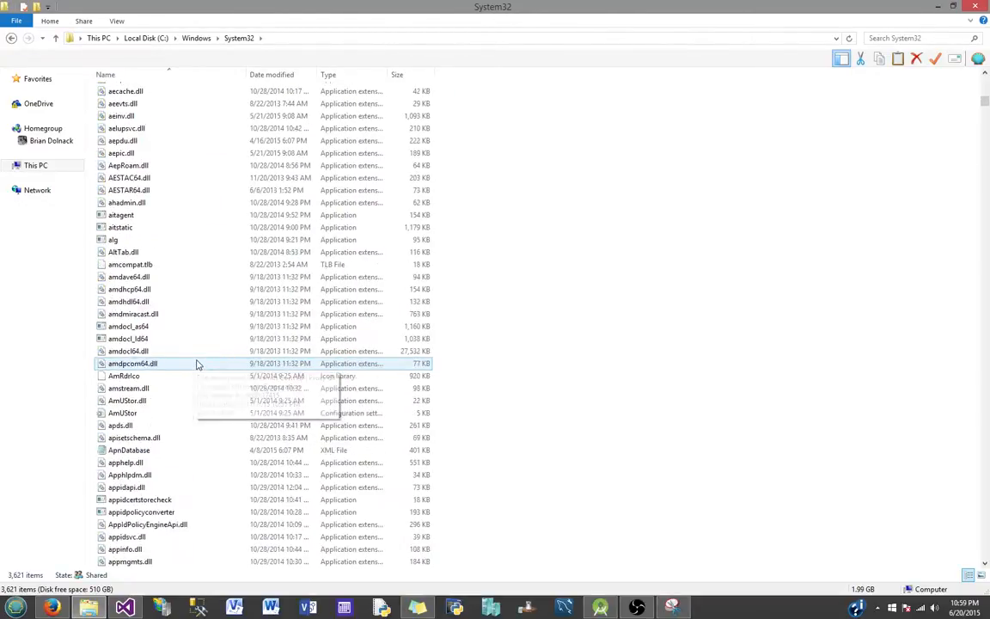
{"action": "scroll", "scroll_direction": "down", "scroll_amount": 3}
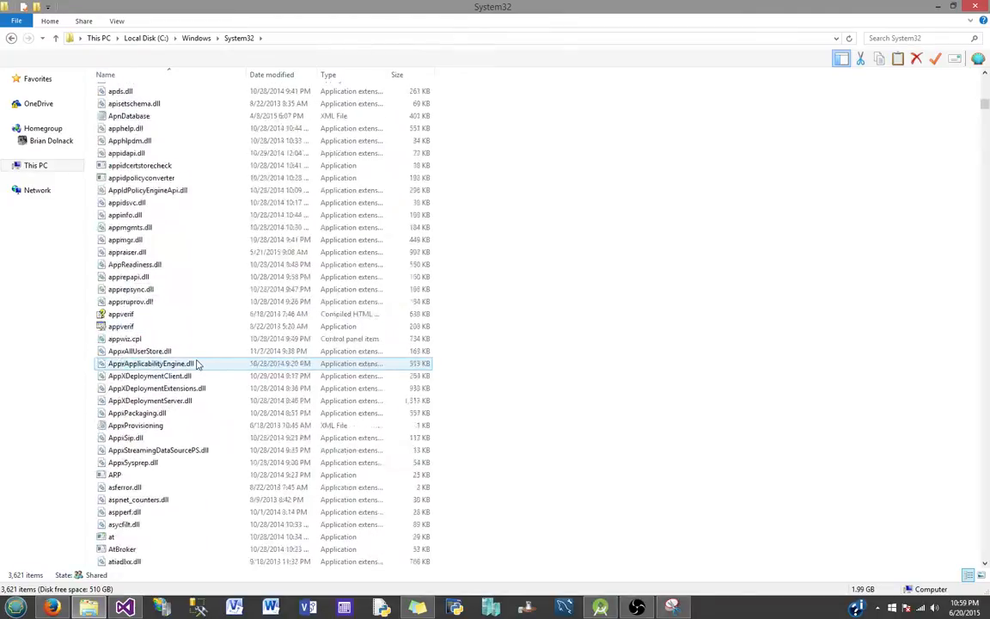
{"action": "scroll", "scroll_direction": "down", "scroll_amount": 3}
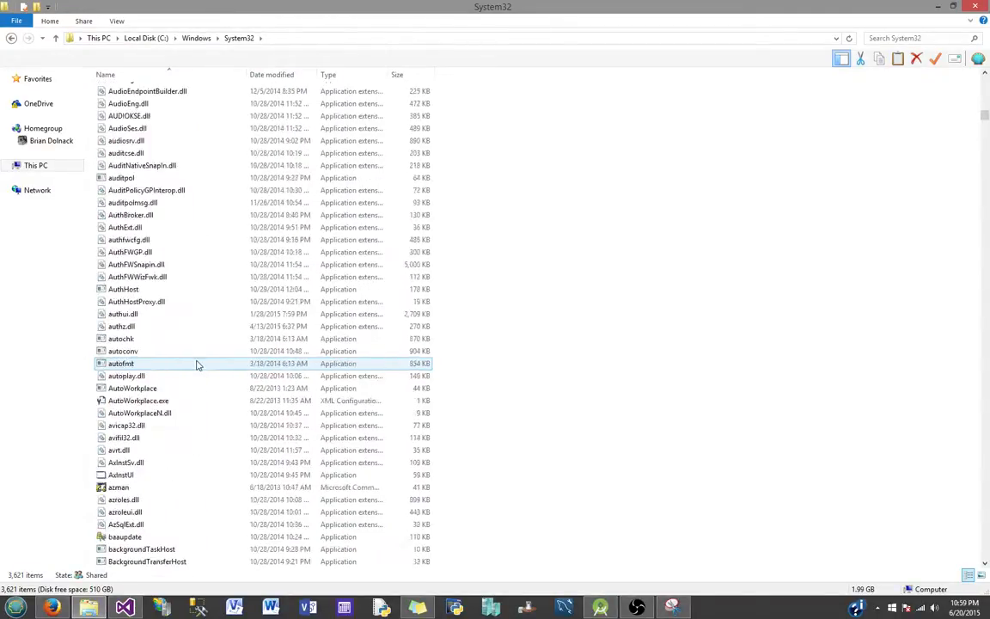
{"action": "scroll", "scroll_direction": "down", "scroll_amount": 3}
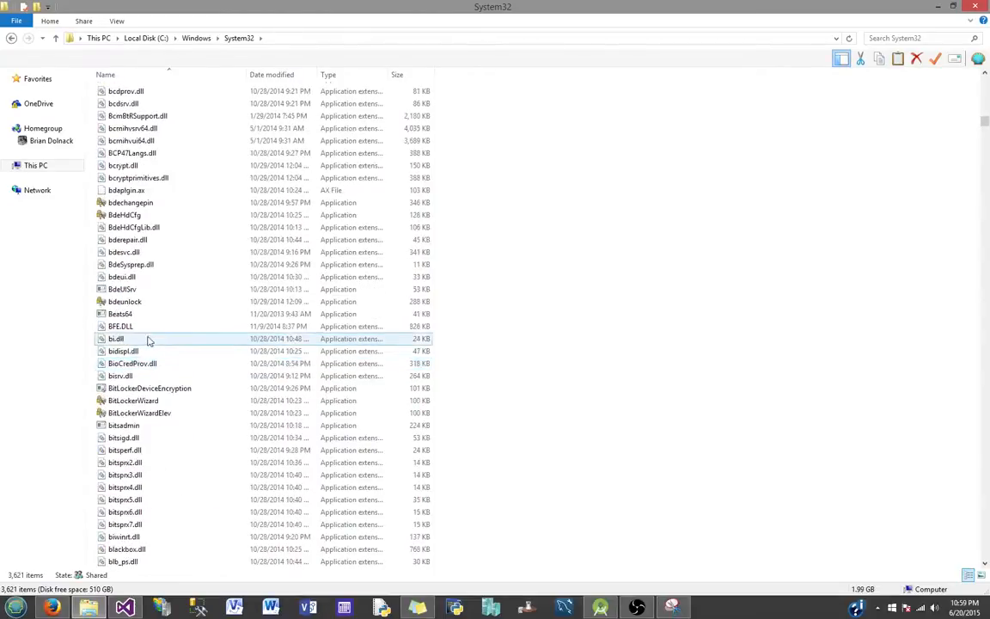
{"action": "mouse_move", "coordinate": [139, 313]}
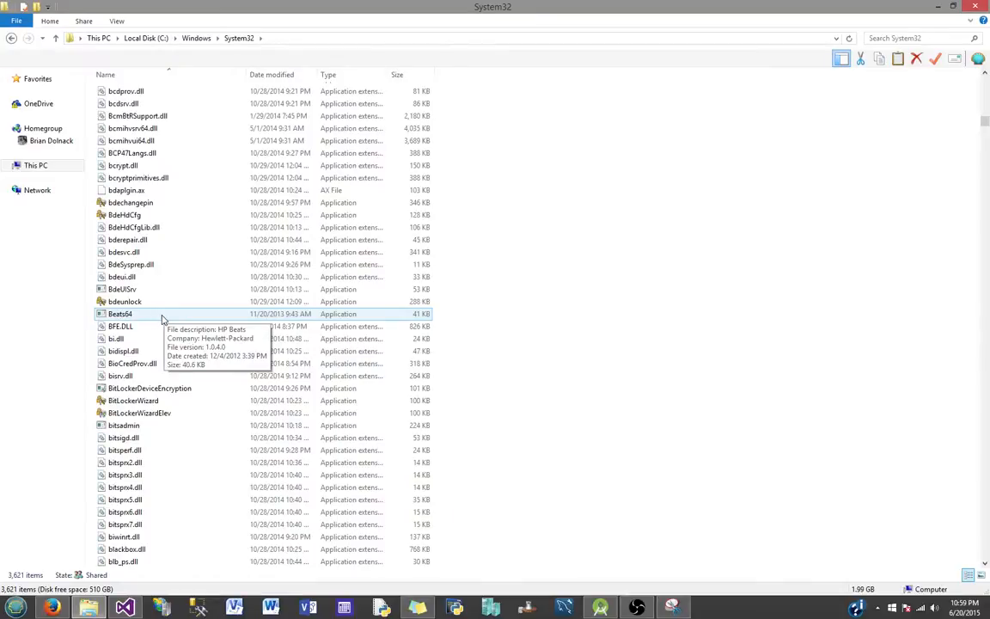
Step: Run Beats64 and toggle the Beats audio enhancement on via its logo overlay
{"action": "left_click", "coordinate": [120, 313]}
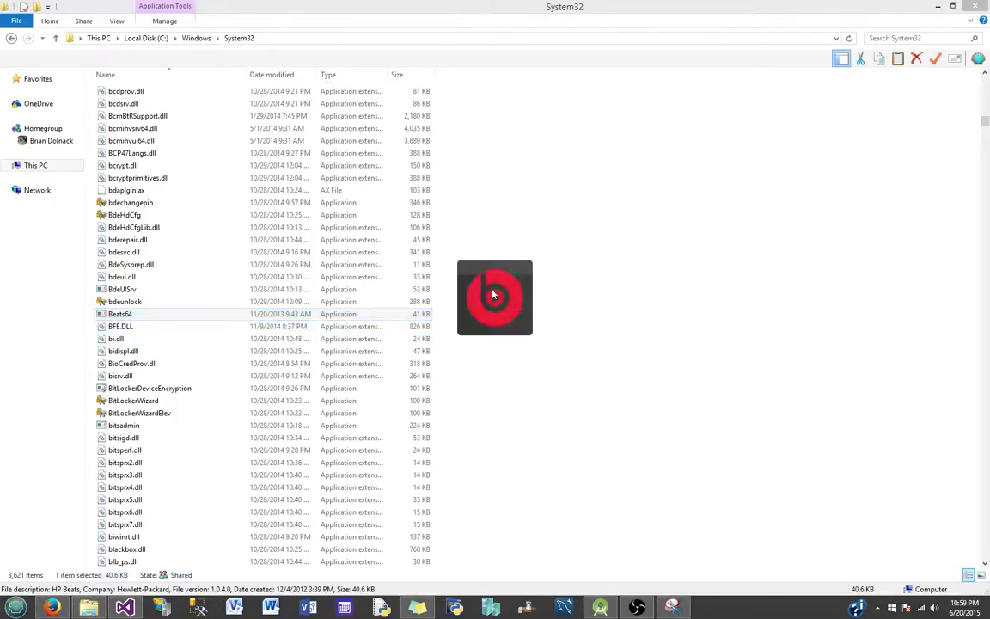
{"action": "left_click", "coordinate": [121, 313]}
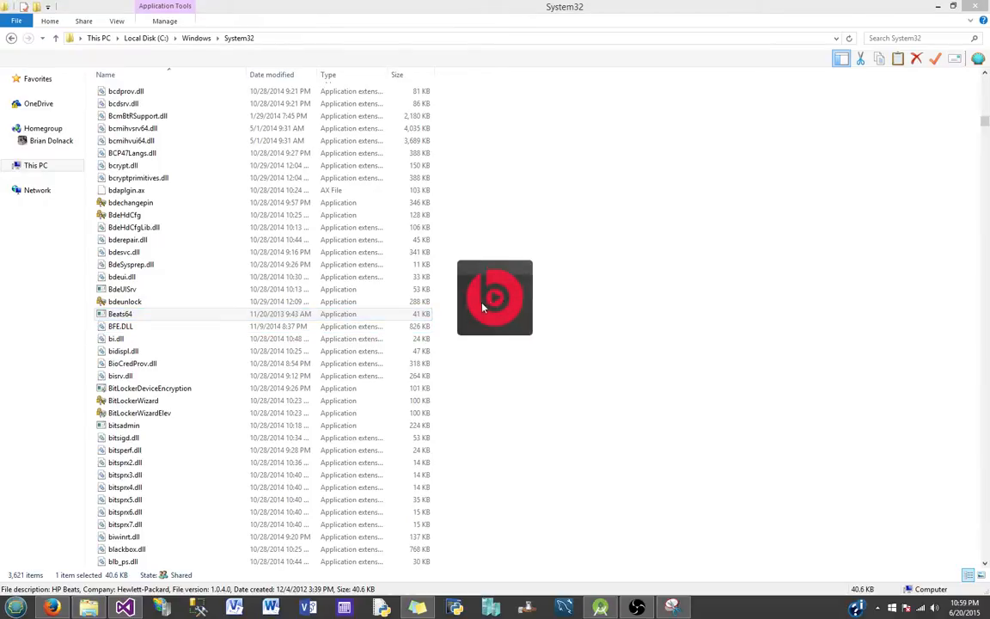
{"action": "left_click", "coordinate": [121, 312]}
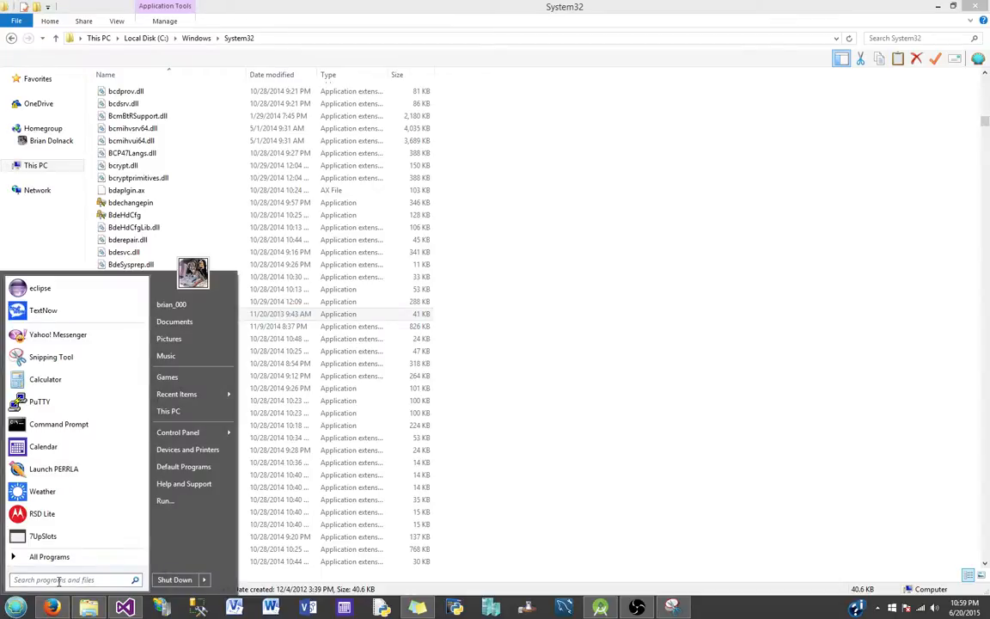
Step: Search the Start menu for 'beat' and launch Beats64 from the results
{"action": "type", "text": "beat"}
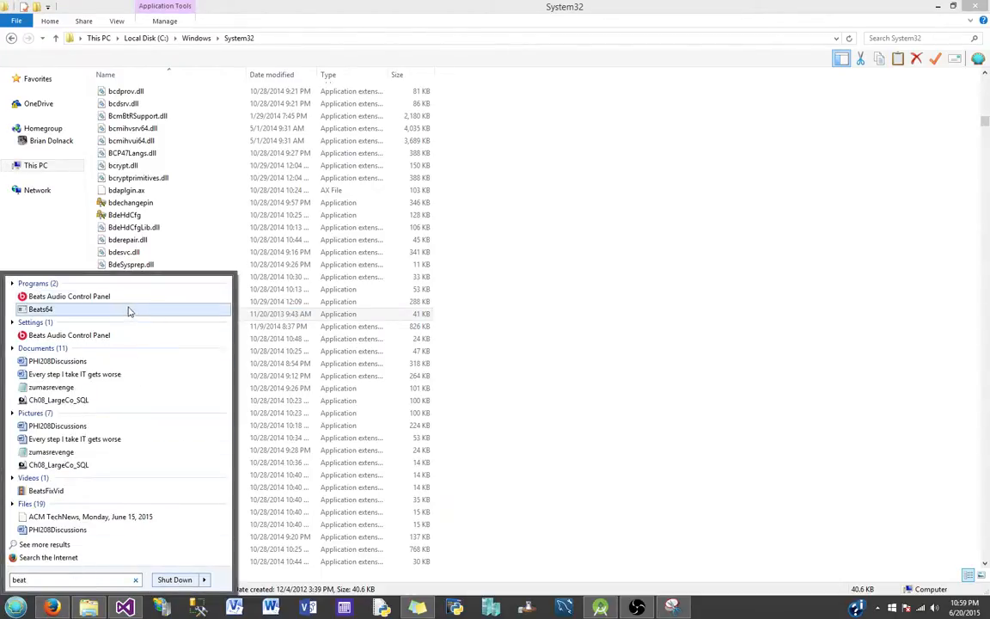
{"action": "left_click", "coordinate": [42, 309]}
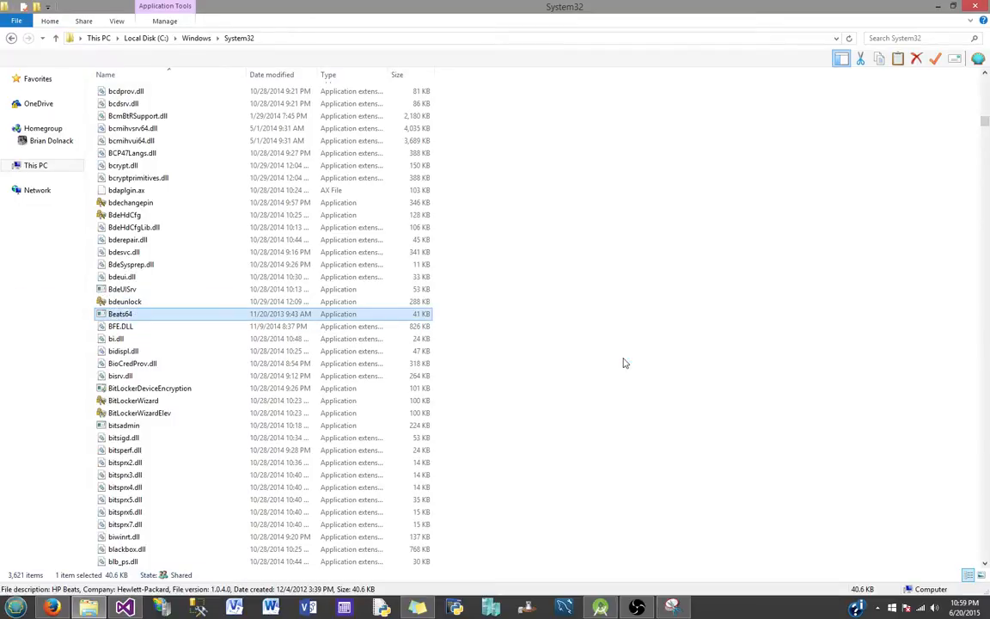
Step: Launch Beats64 again to show the Beats Audio control panel with device levels
{"action": "double_click", "coordinate": [120, 312]}
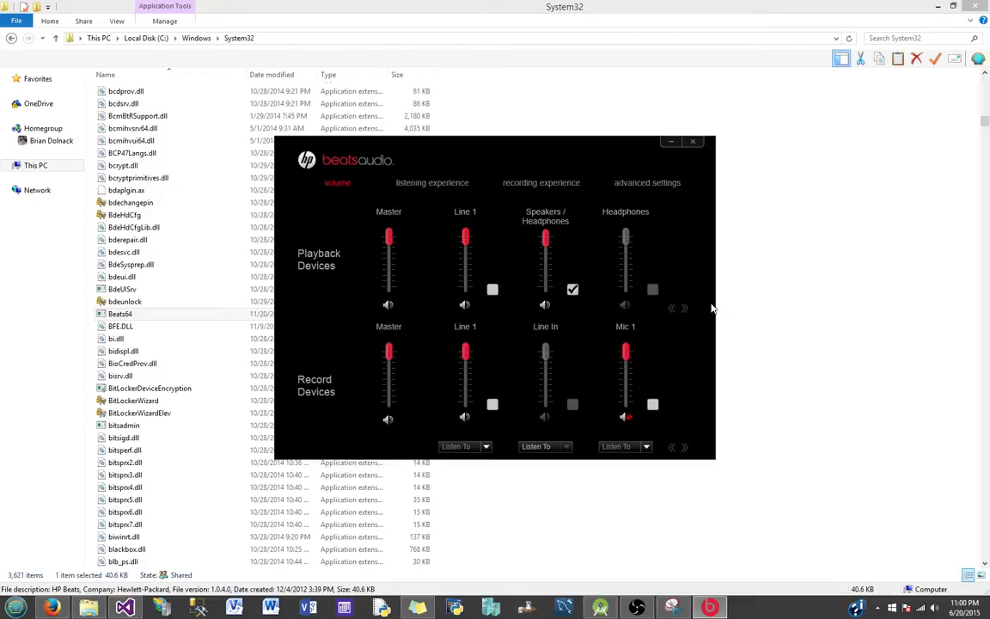
{"action": "mouse_move", "coordinate": [719, 313]}
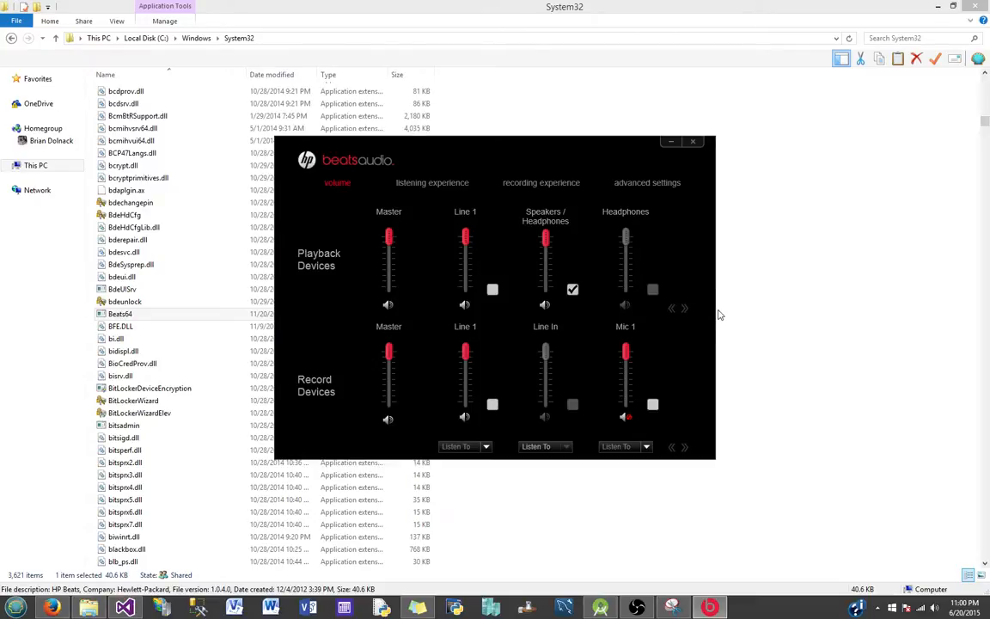
{"action": "mouse_move", "coordinate": [691, 576]}
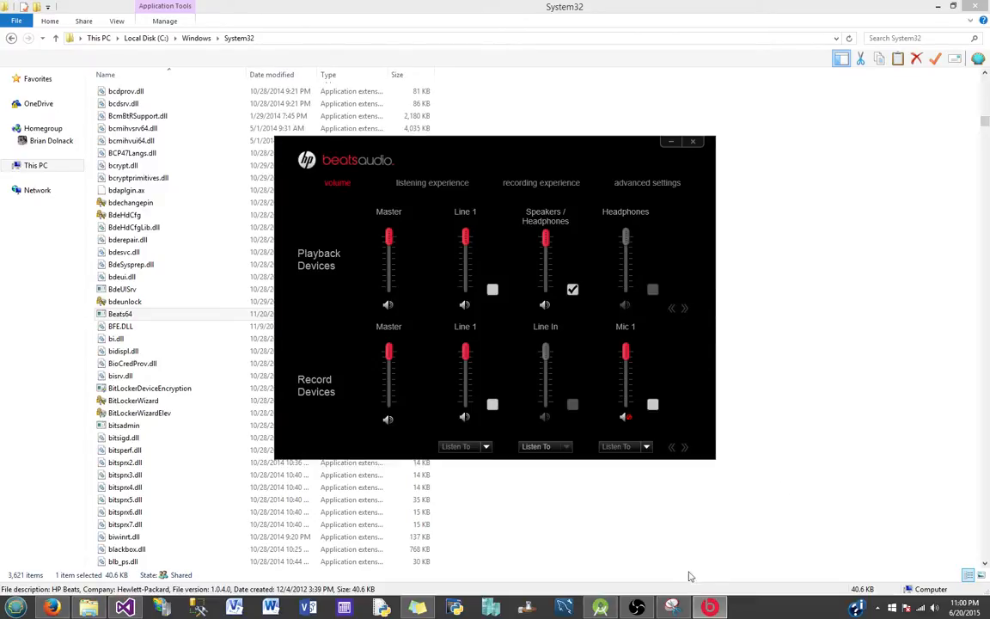